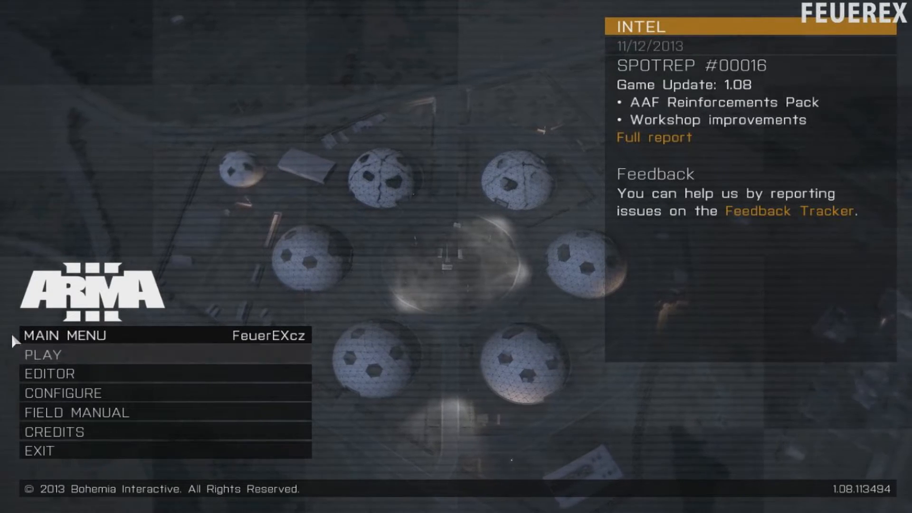
pyautogui.moveTo(42, 353)
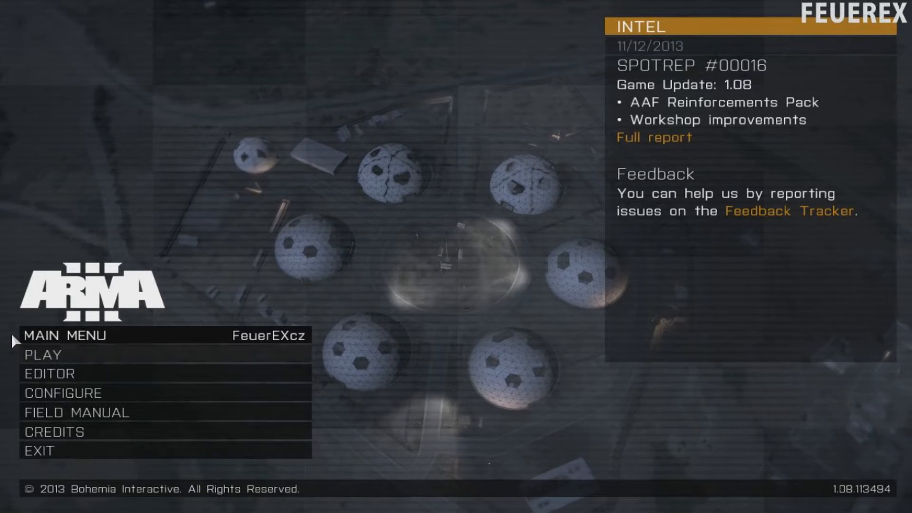
pyautogui.moveTo(42, 355)
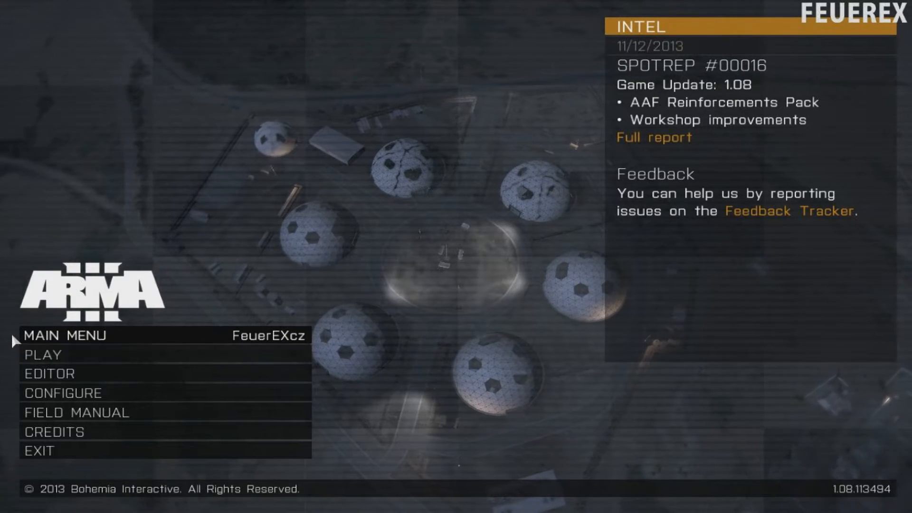
pyautogui.moveTo(41, 354)
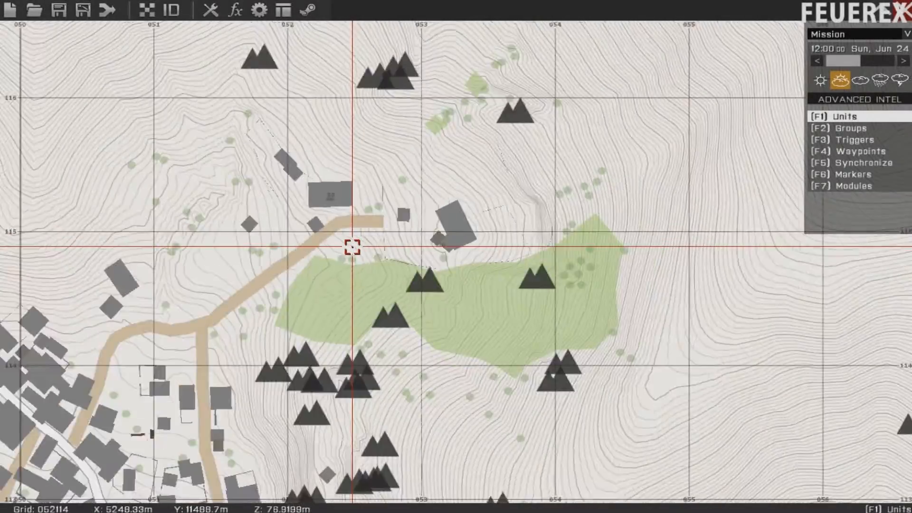
# Step: Zoom the map and switch to trigger placement at the road end
pyautogui.scroll(-3)
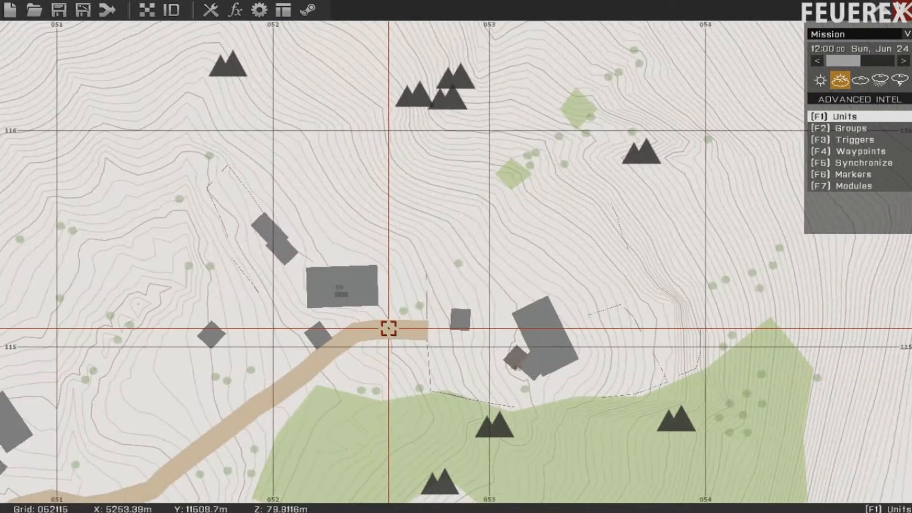
pyautogui.click(386, 327)
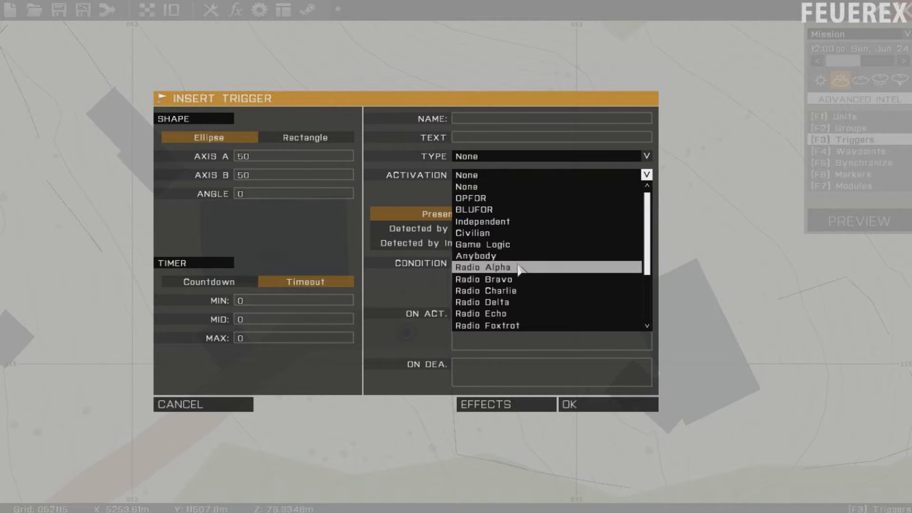
# Step: Create a Radio Alpha trigger whose ON ACT. runs '50 setovercast 1'
pyautogui.click(482, 267)
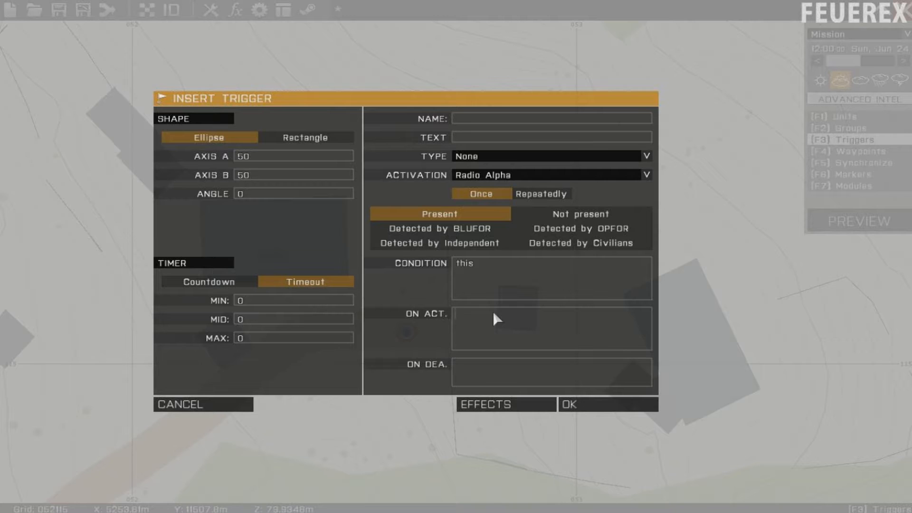
pyautogui.write('50 setovercast 1')
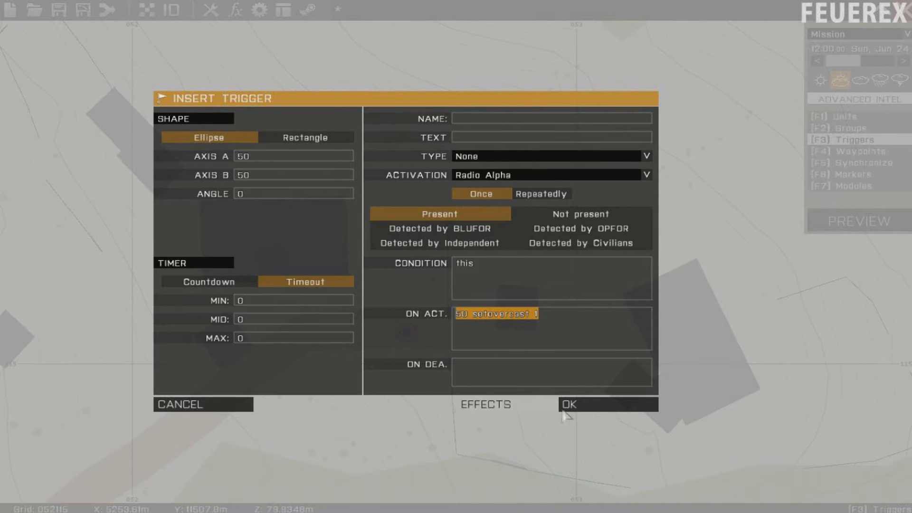
pyautogui.click(607, 404)
pyautogui.write('5')
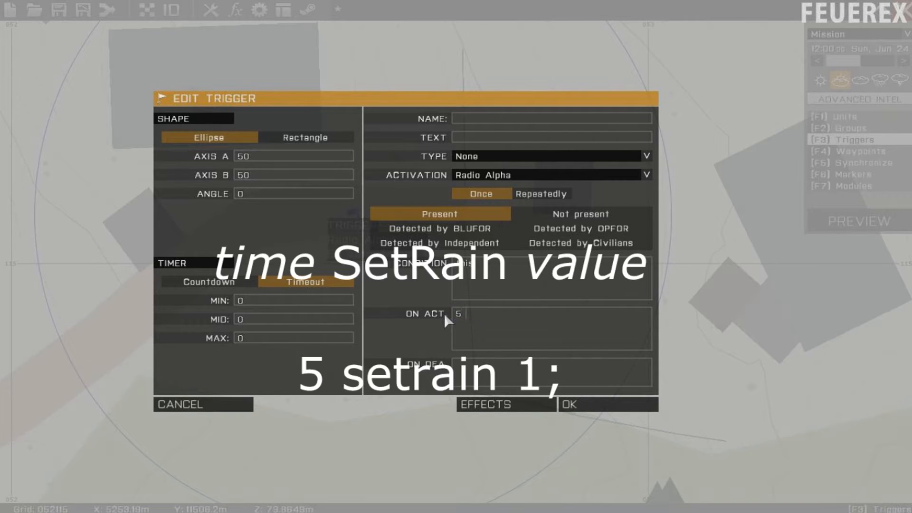
# Step: Replace the trigger's ON ACT. code with '5 setrain 1', then reopen and close the trigger
pyautogui.write('setrain 1')
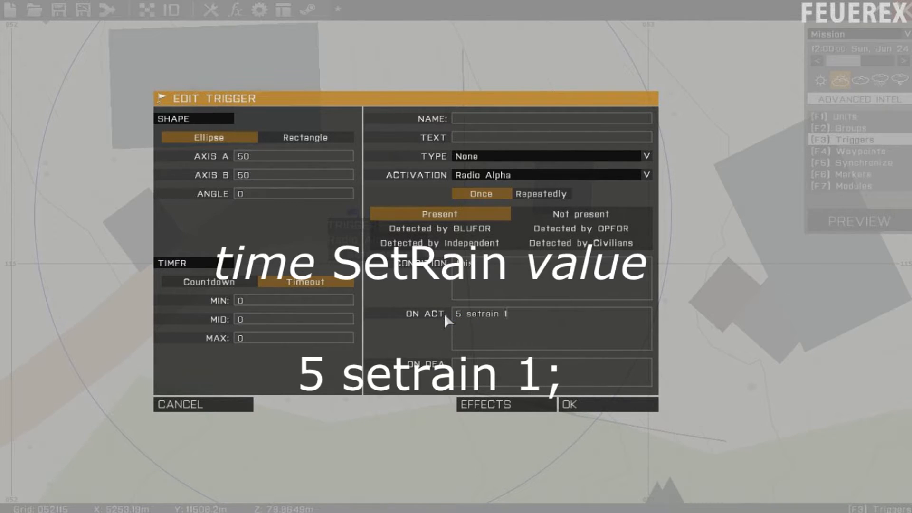
pyautogui.moveTo(500, 314)
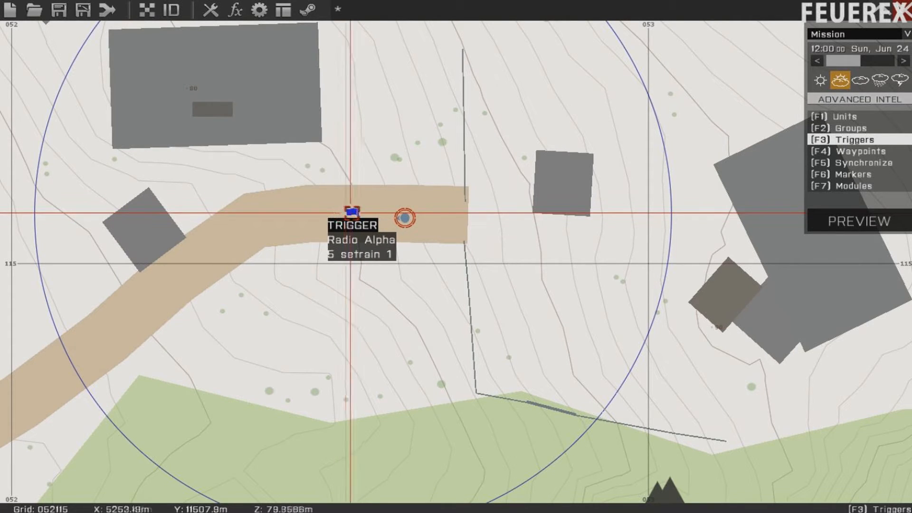
pyautogui.doubleClick(355, 212)
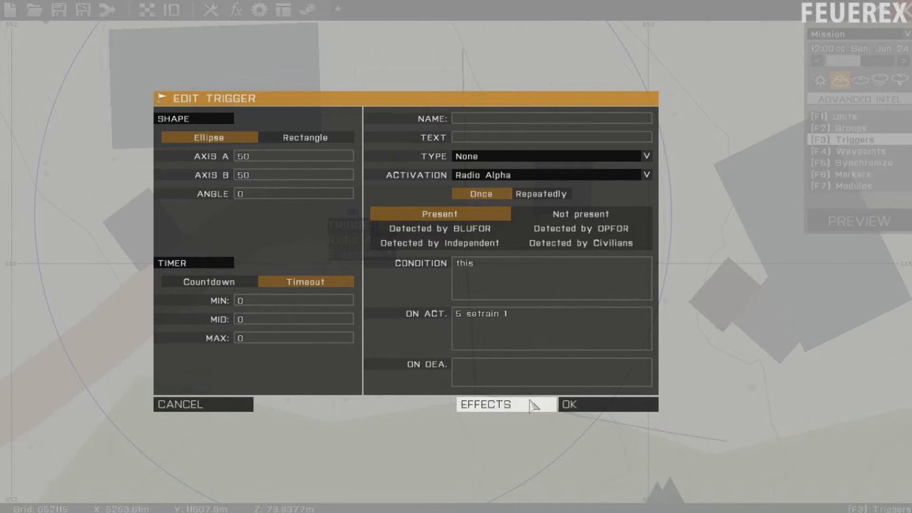
pyautogui.click(568, 404)
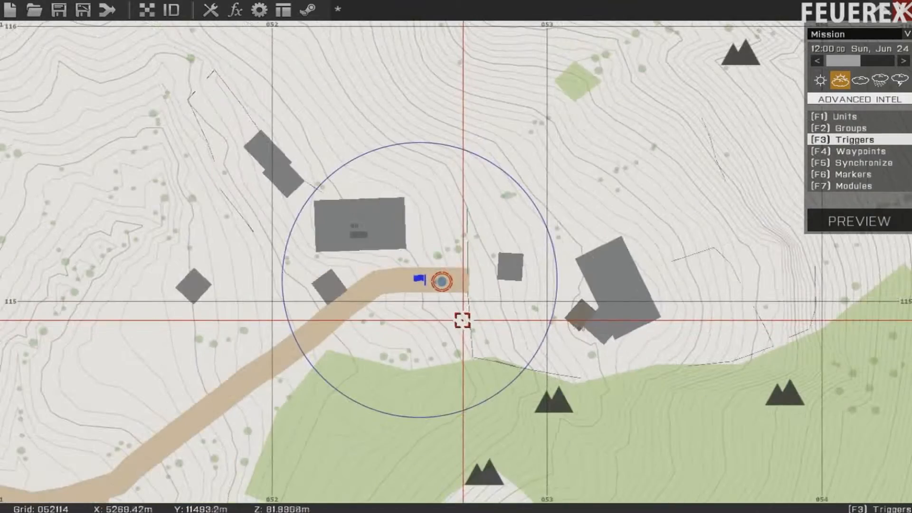
pyautogui.click(860, 221)
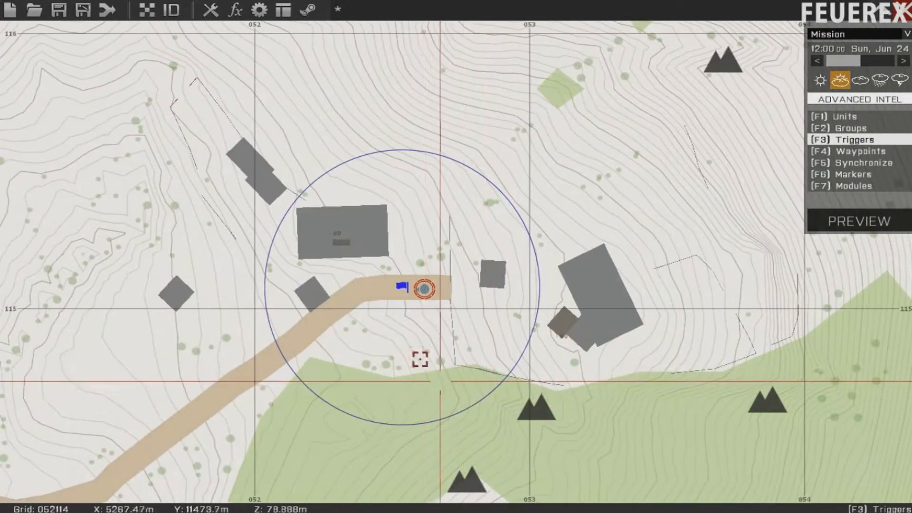
# Step: Open the trigger and select its rain command to replace with '5 setfog 0.35'
pyautogui.doubleClick(425, 288)
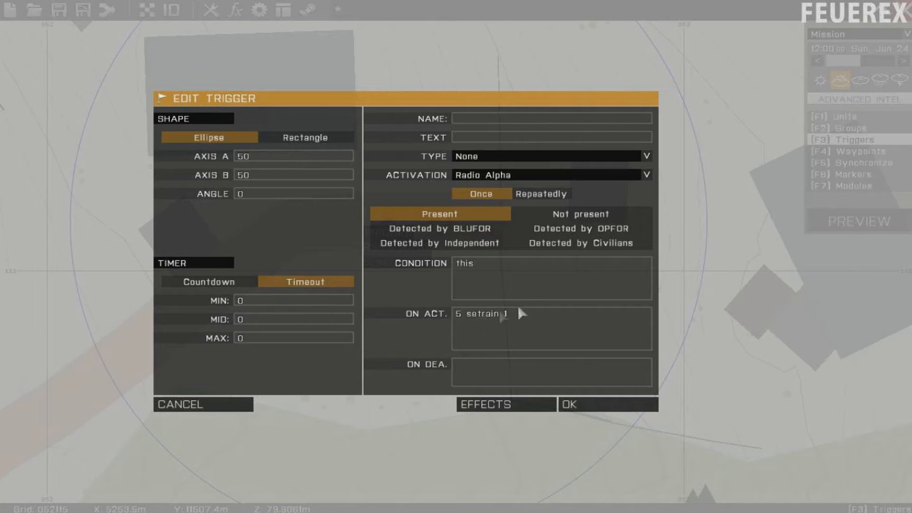
pyautogui.doubleClick(479, 314)
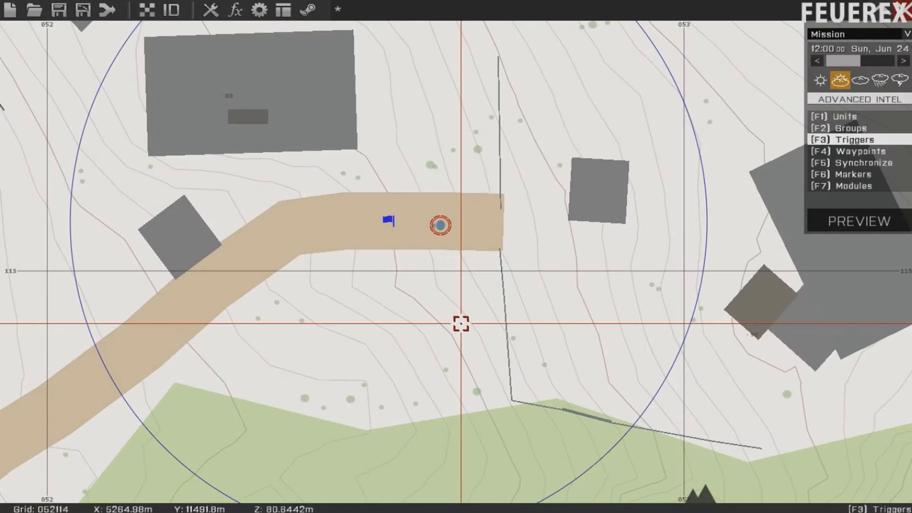
pyautogui.moveTo(332, 303)
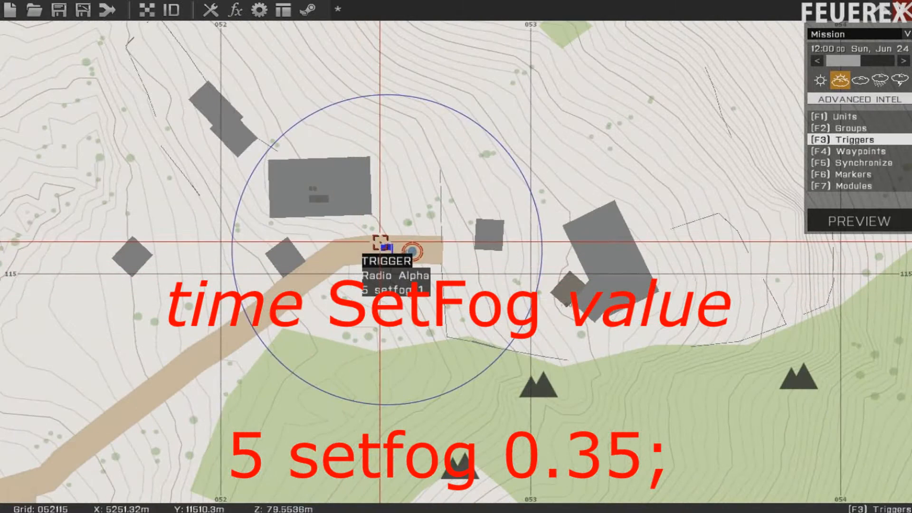
# Step: Reopen the trigger, type a setlightnings command into ON ACT., and confirm
pyautogui.doubleClick(383, 244)
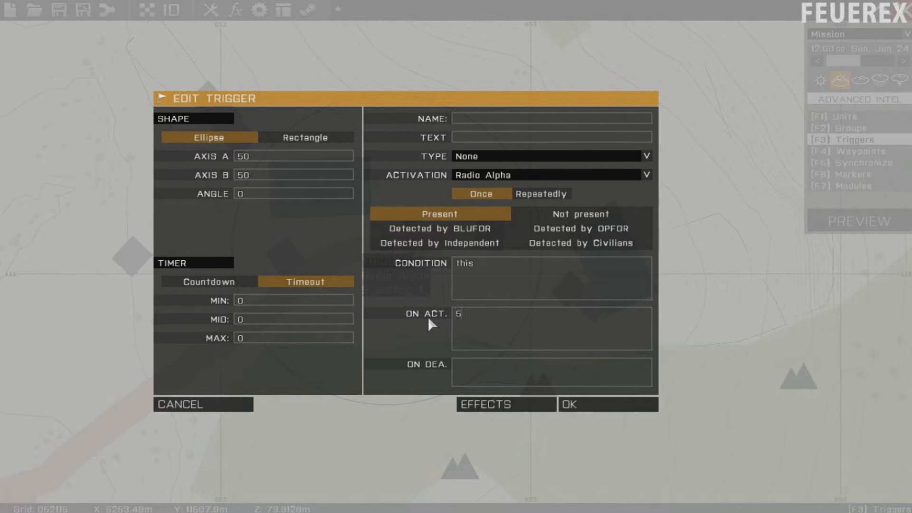
pyautogui.write('setlightn')
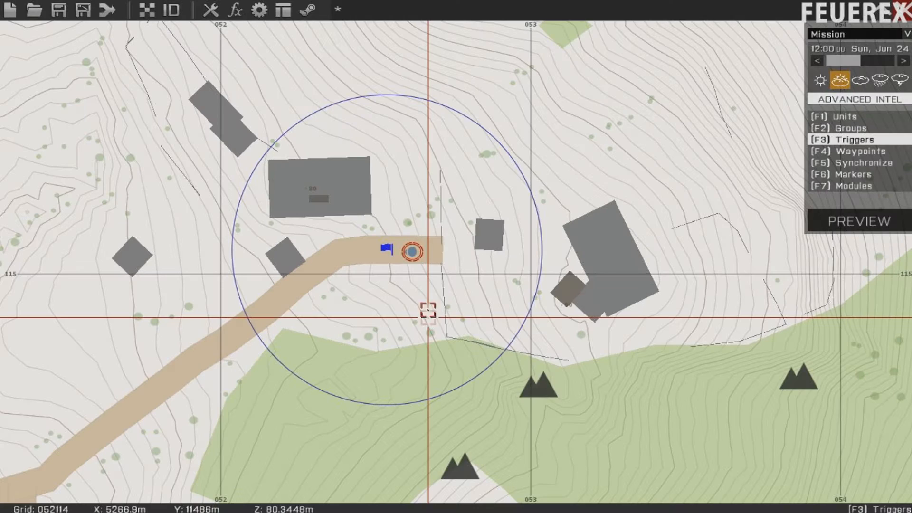
pyautogui.click(860, 220)
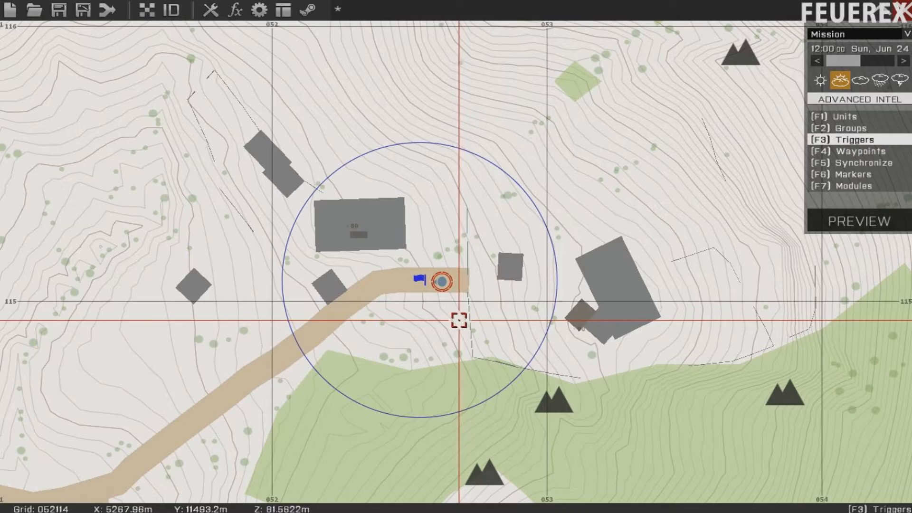
# Step: Preview the mission to view the overcast sky in first person
pyautogui.click(859, 221)
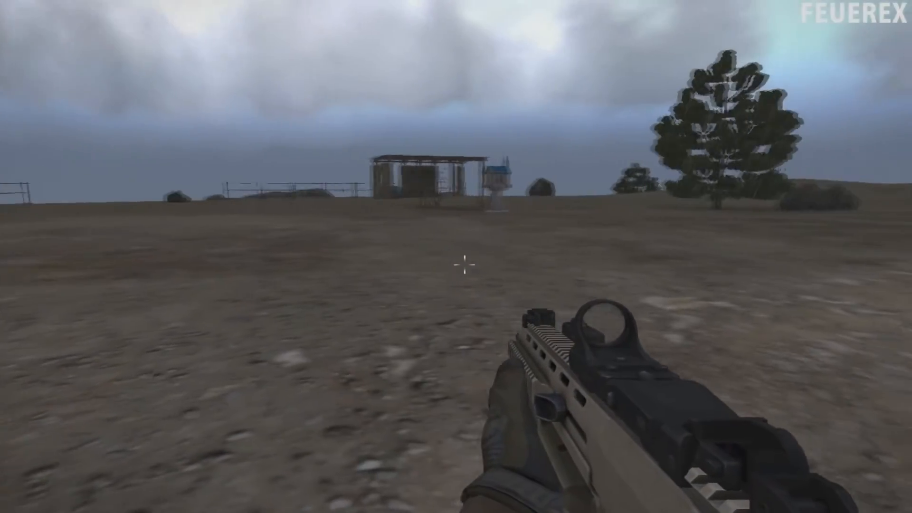
pyautogui.moveTo(455, 256)
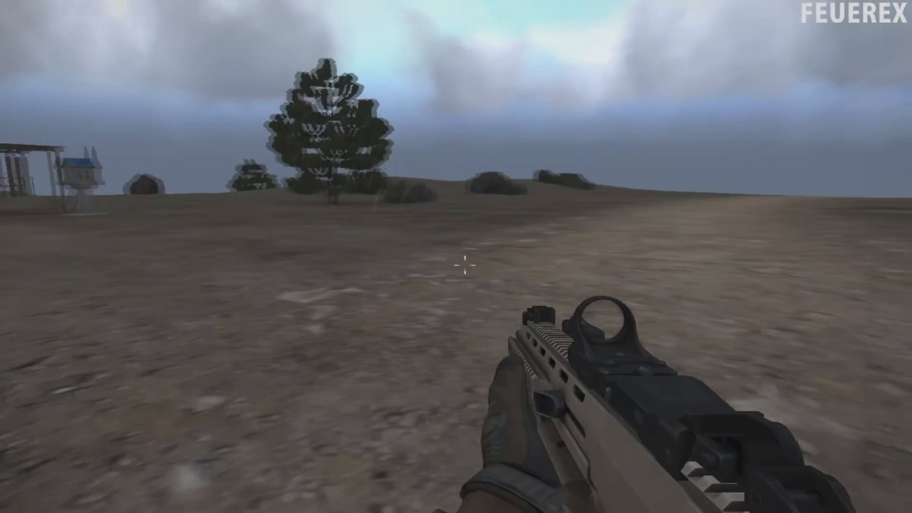
pyautogui.moveTo(456, 266)
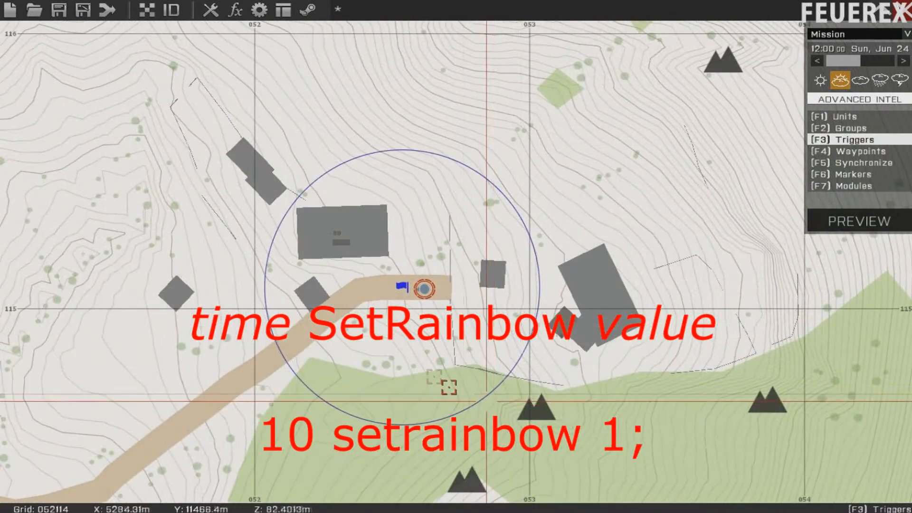
# Step: Preview the mission with the '10 setrainbow 1' trigger to see the rainbow
pyautogui.click(857, 221)
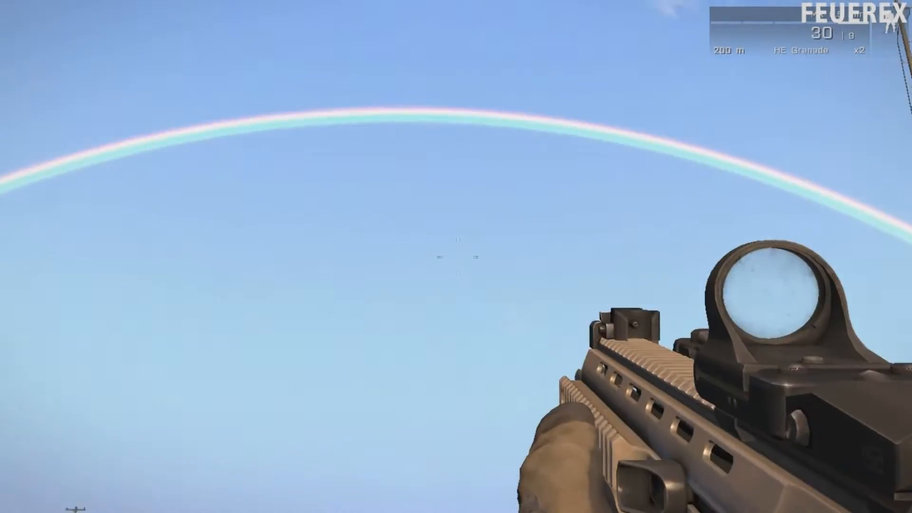
pyautogui.moveTo(456, 257)
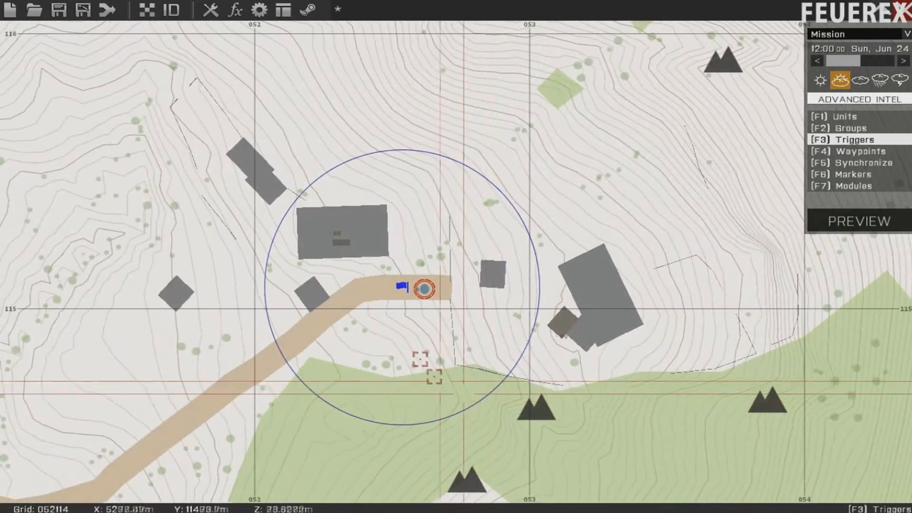
pyautogui.click(857, 221)
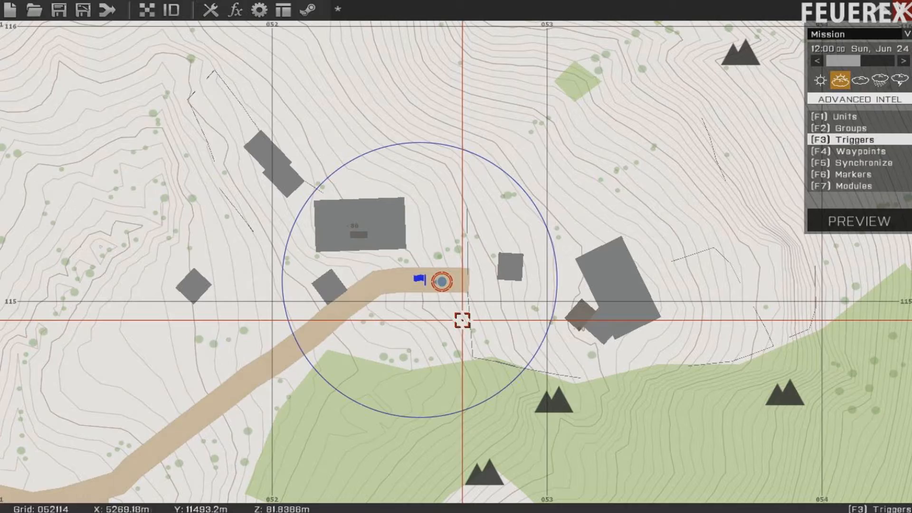
pyautogui.moveTo(501, 368)
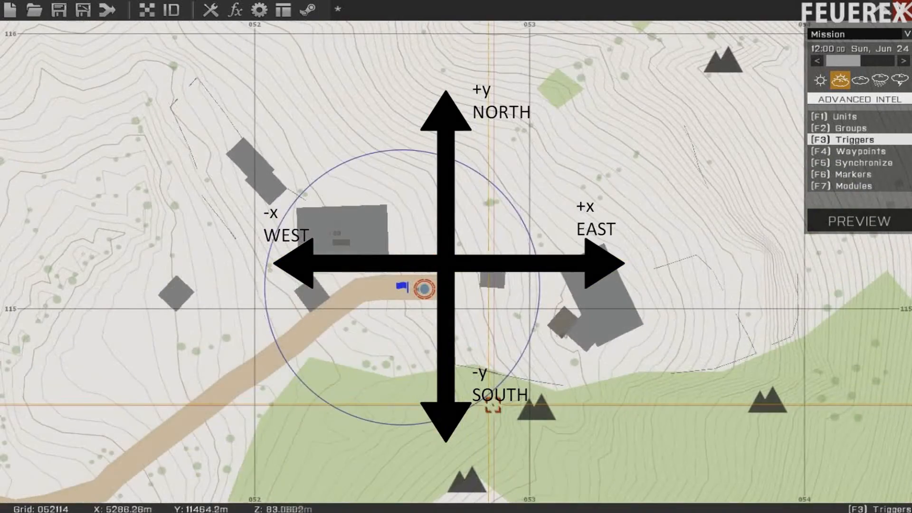
# Step: Open the mission's Intel settings and change the start hour from 12 to 7
pyautogui.click(858, 221)
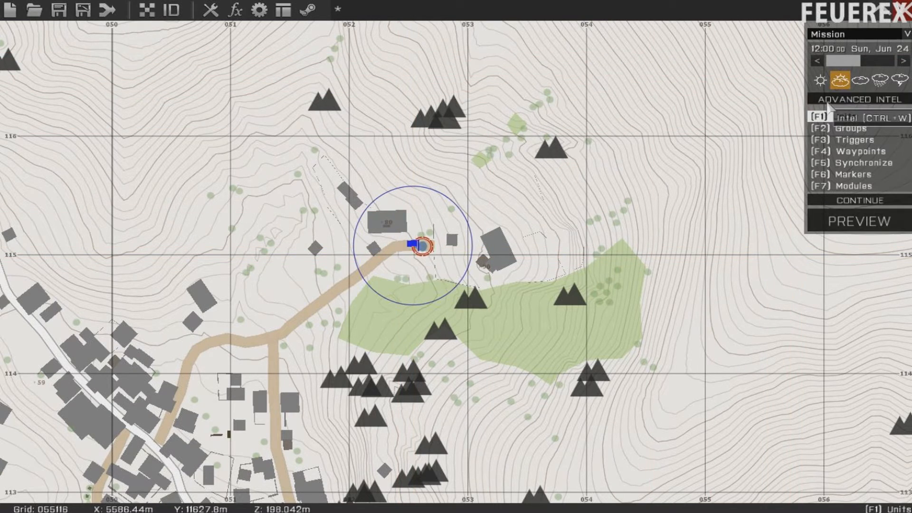
pyautogui.click(850, 117)
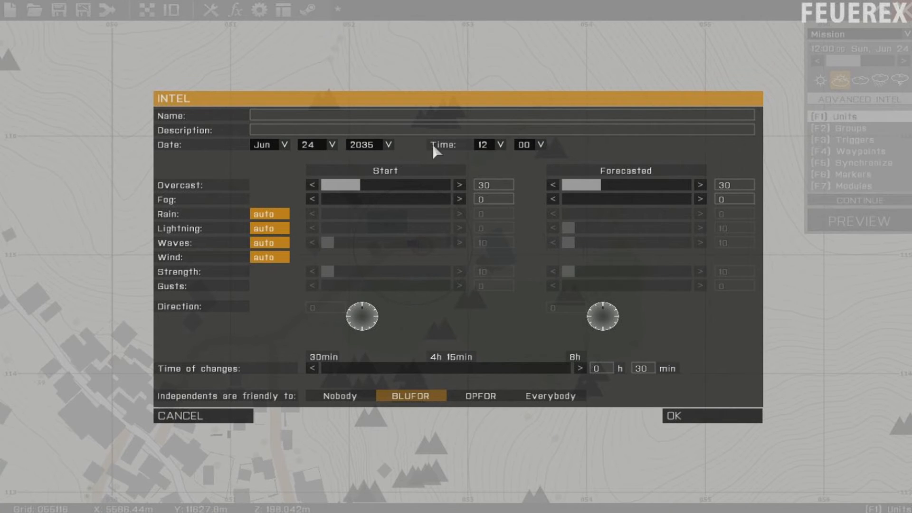
pyautogui.click(486, 144)
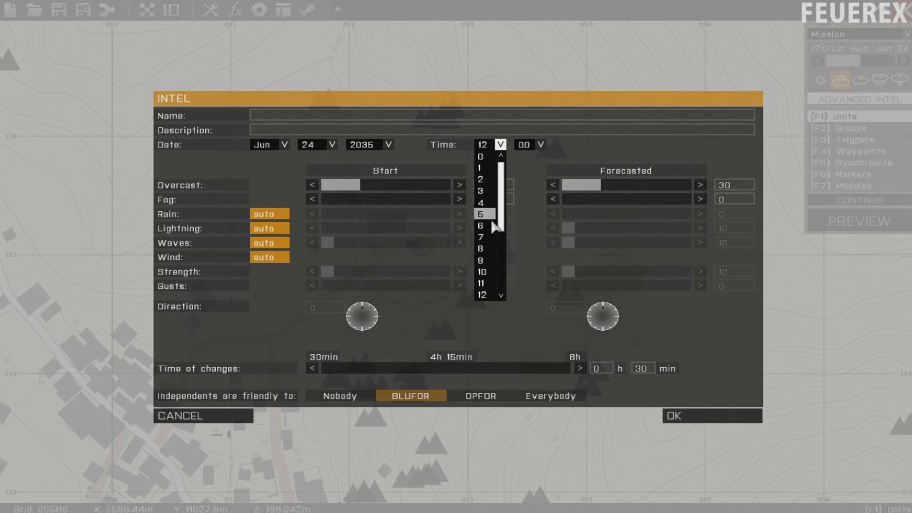
pyautogui.click(479, 236)
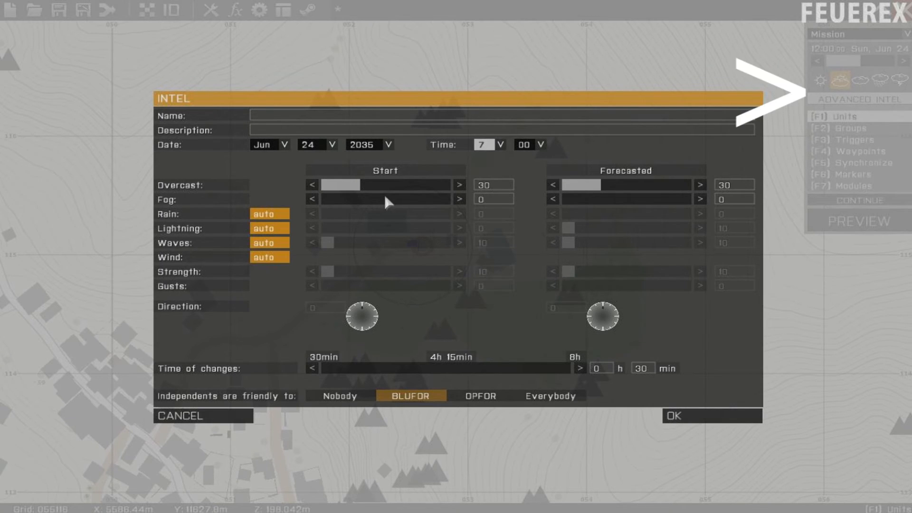